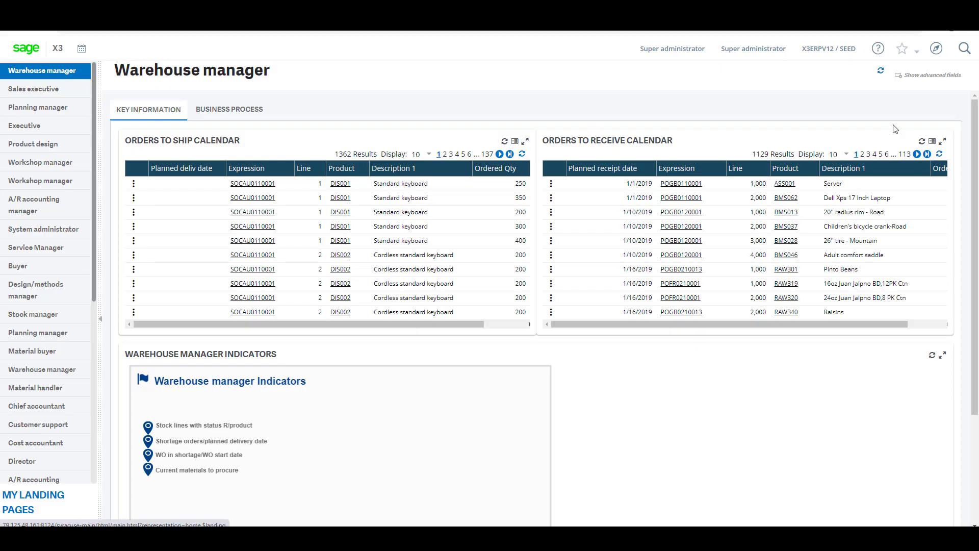
# Step: Expand the navigation through Administration > Administration > Endpoints to reveal the Batch server entry
pyautogui.click(937, 48)
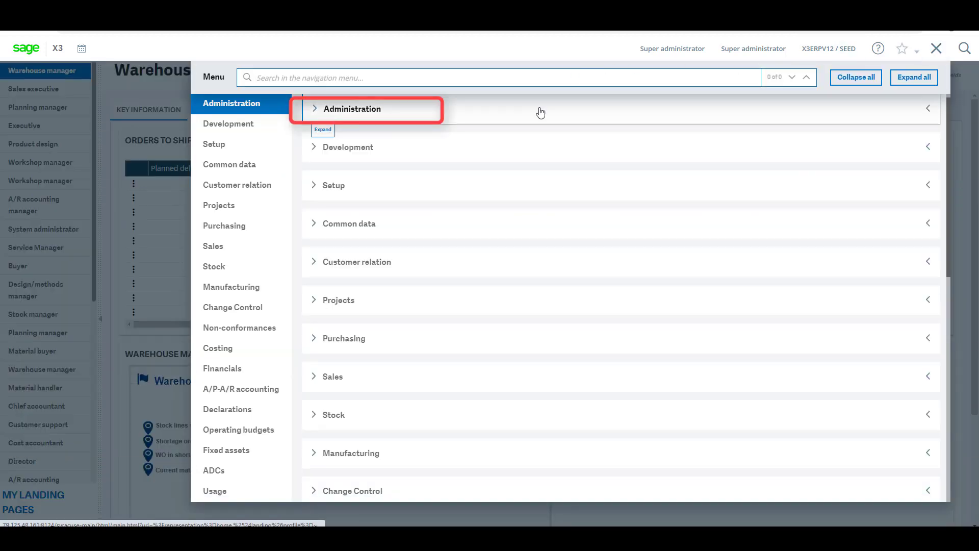
pyautogui.click(355, 109)
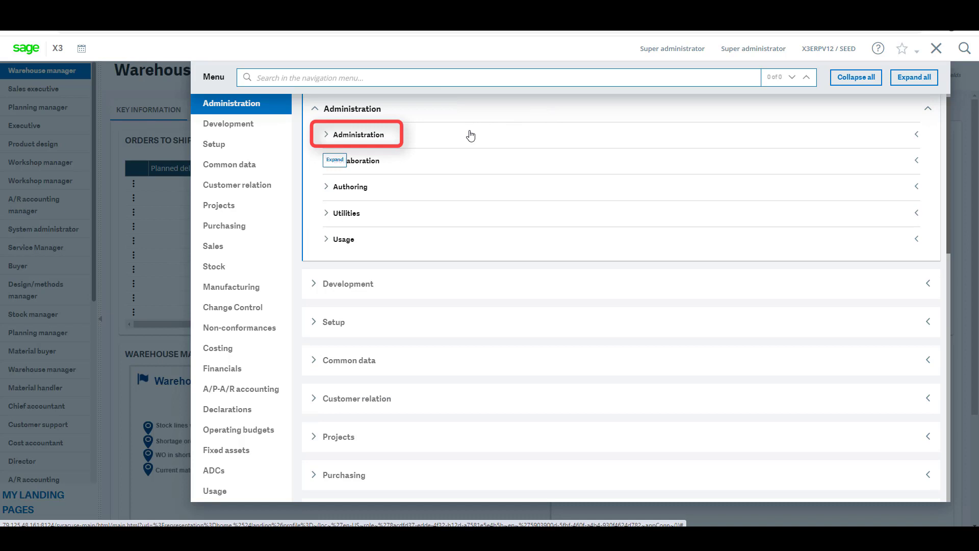
pyautogui.click(358, 135)
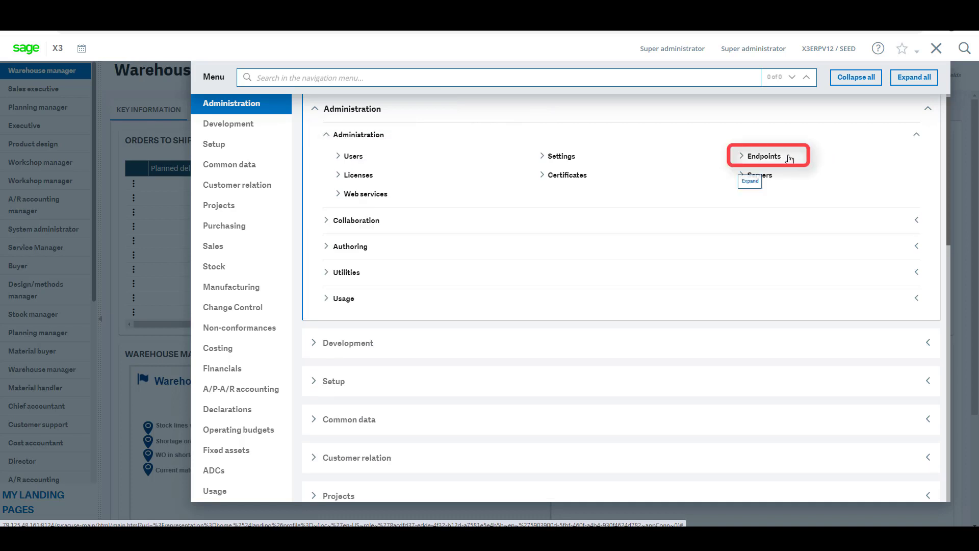
pyautogui.click(763, 155)
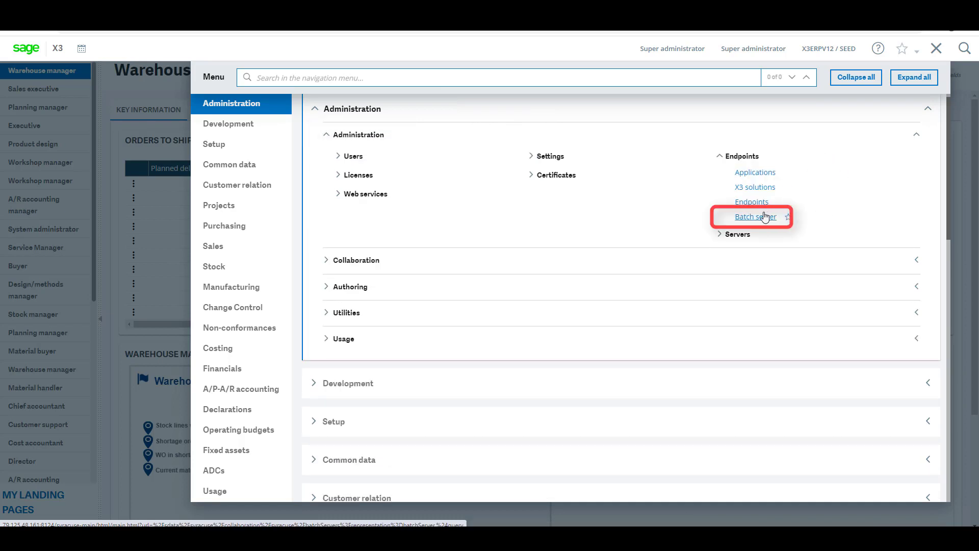
# Step: Start the stopped X3ERPV12 batch controller from its row actions so its status reads Running
pyautogui.click(752, 216)
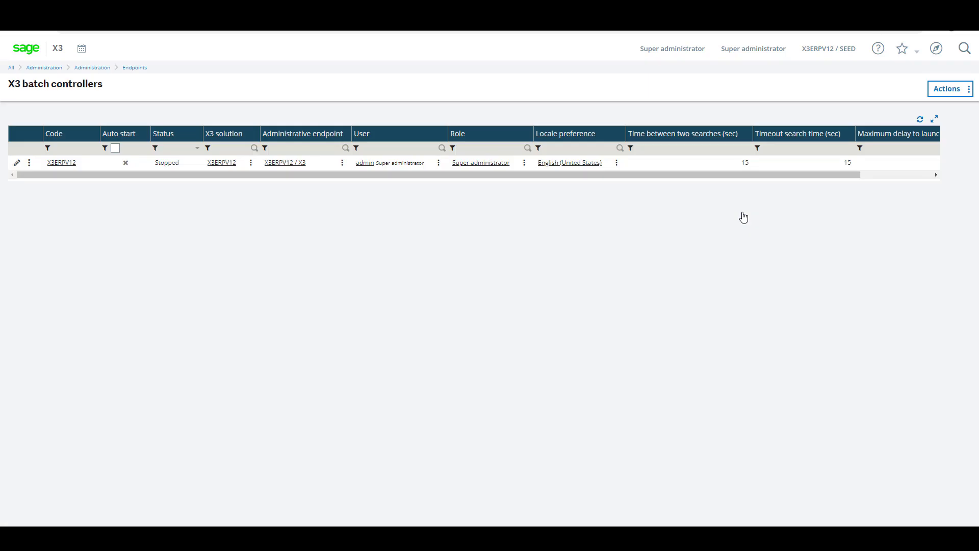
pyautogui.moveTo(228, 269)
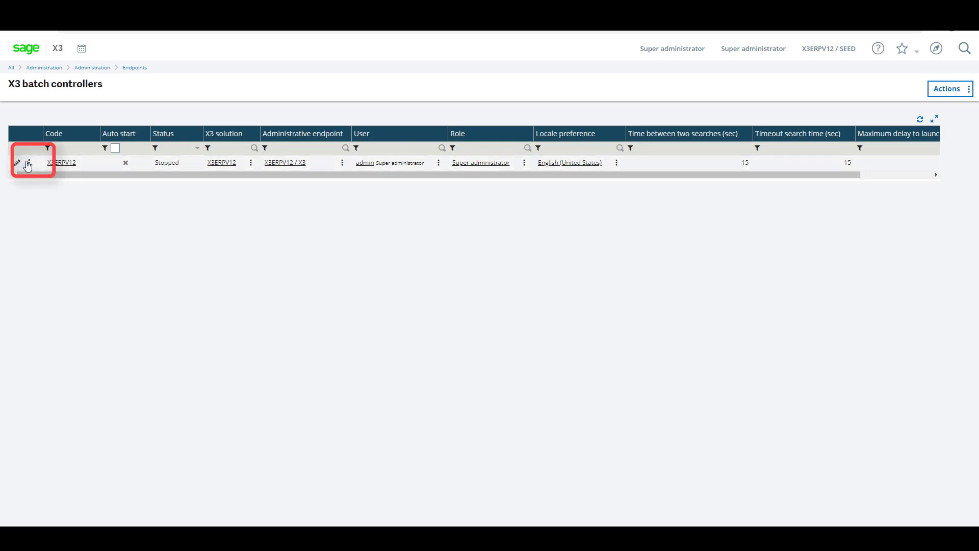
pyautogui.click(27, 162)
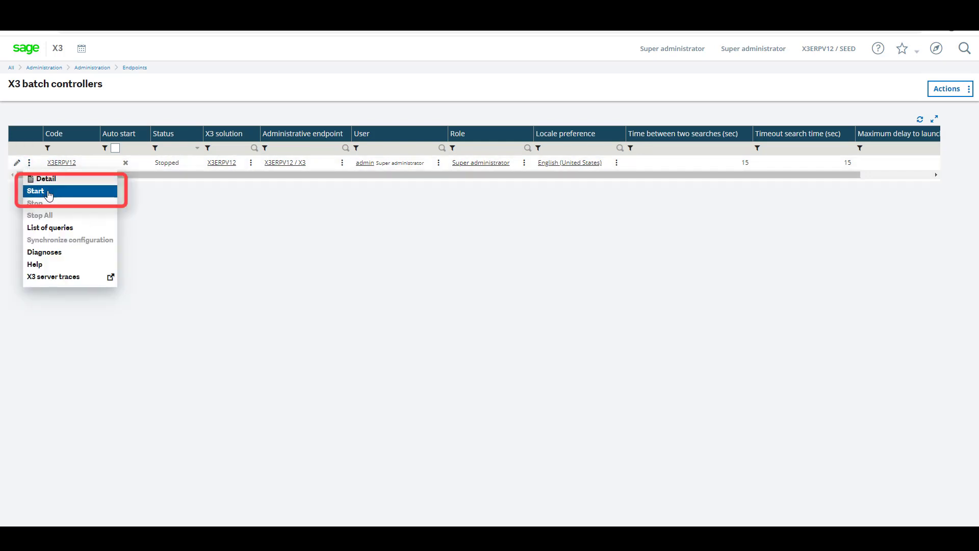
pyautogui.click(34, 191)
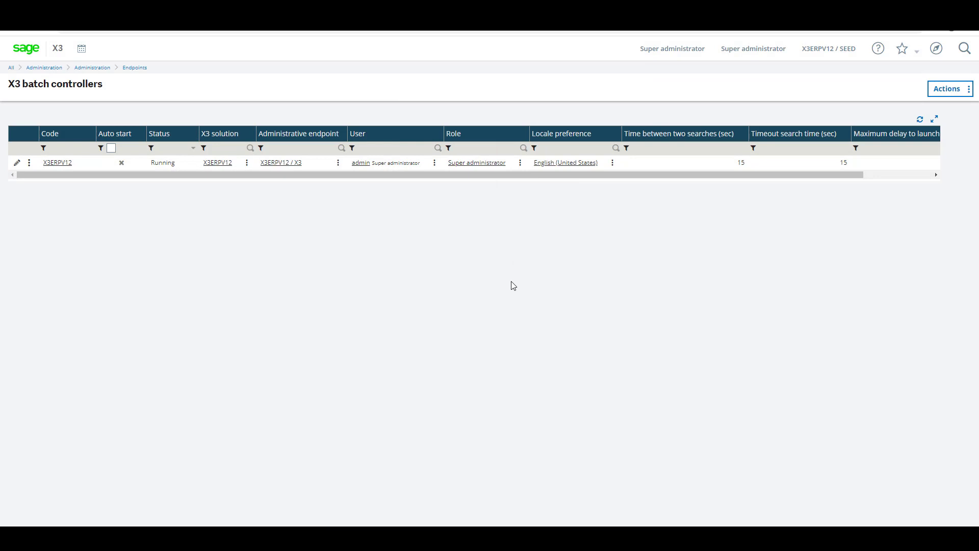
pyautogui.moveTo(805, 143)
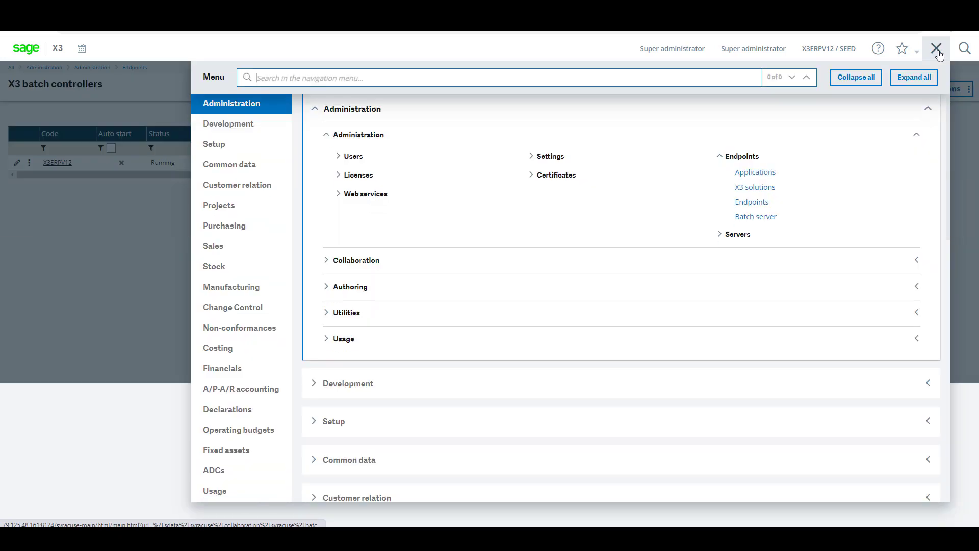
# Step: Collapse the navigation and expand Usage > Batch server to reveal the Accounting tasks entry
pyautogui.click(855, 76)
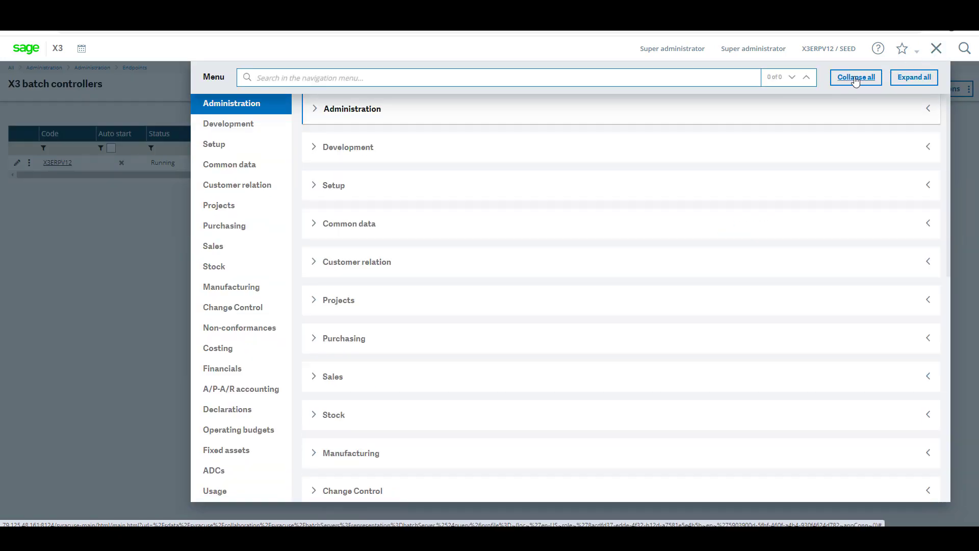
pyautogui.moveTo(874, 389)
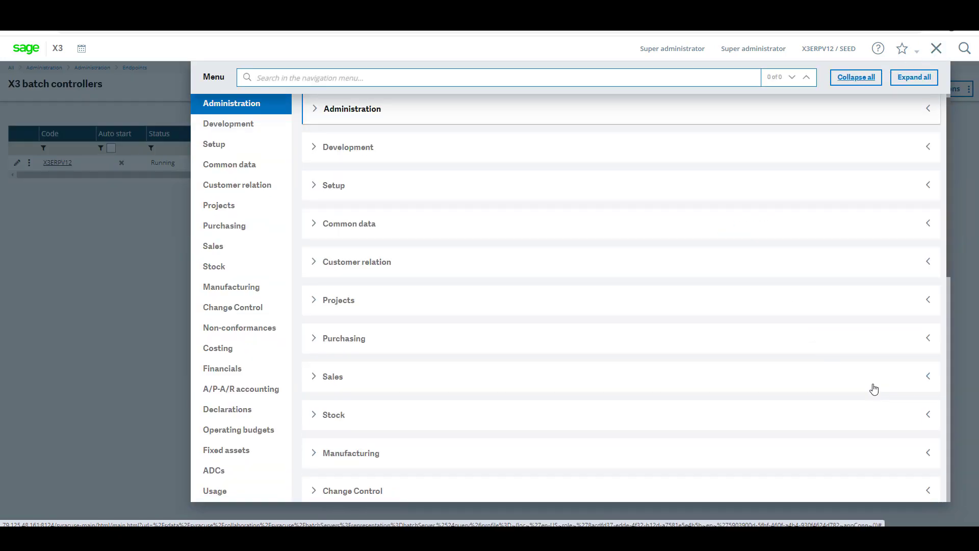
pyautogui.click(221, 368)
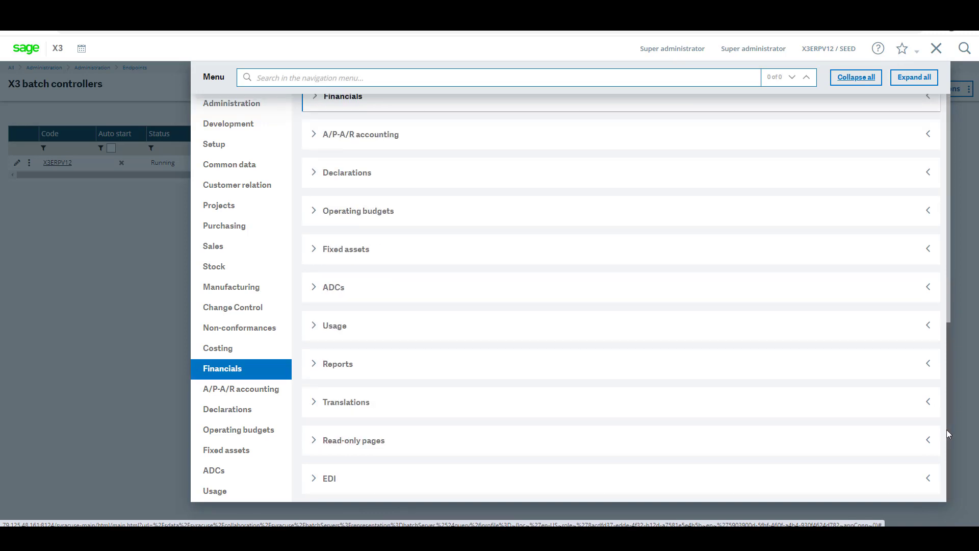
pyautogui.click(335, 326)
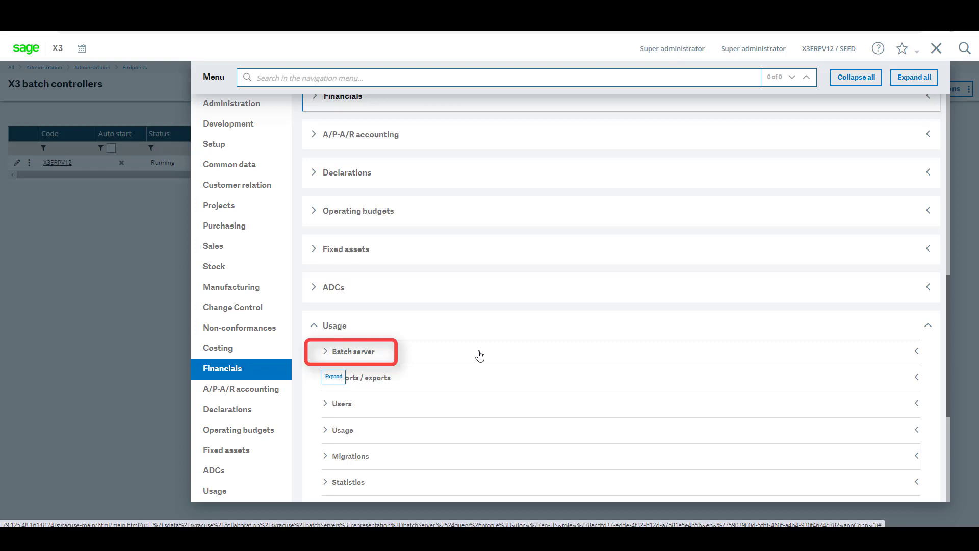
pyautogui.click(350, 351)
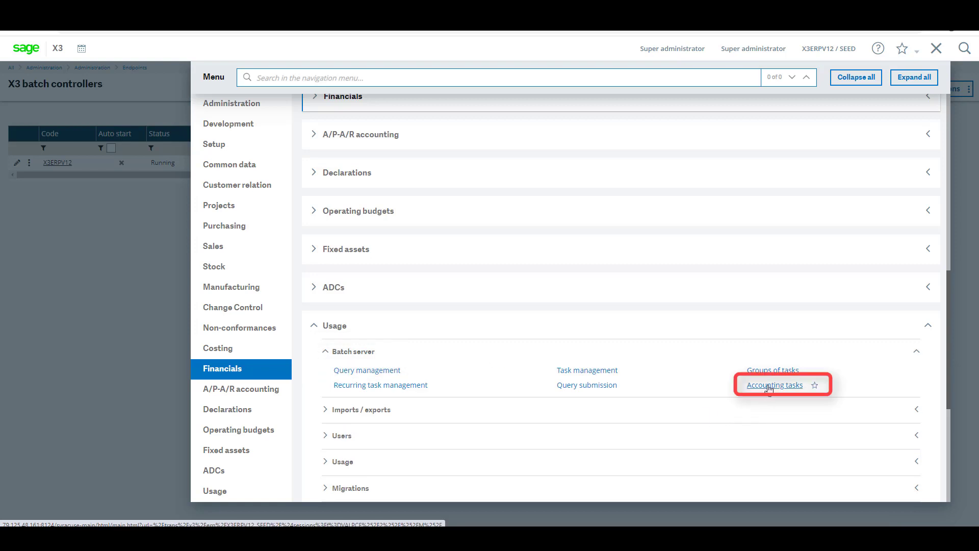
# Step: Activate the ACCENTRY01 accounting task and confirm the start so its status reads Active
pyautogui.click(774, 384)
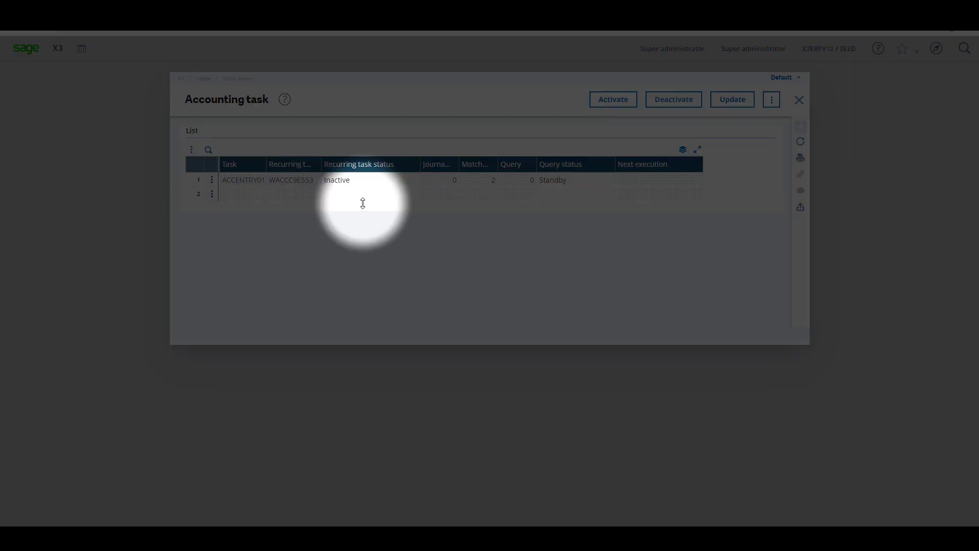
pyautogui.moveTo(342, 192)
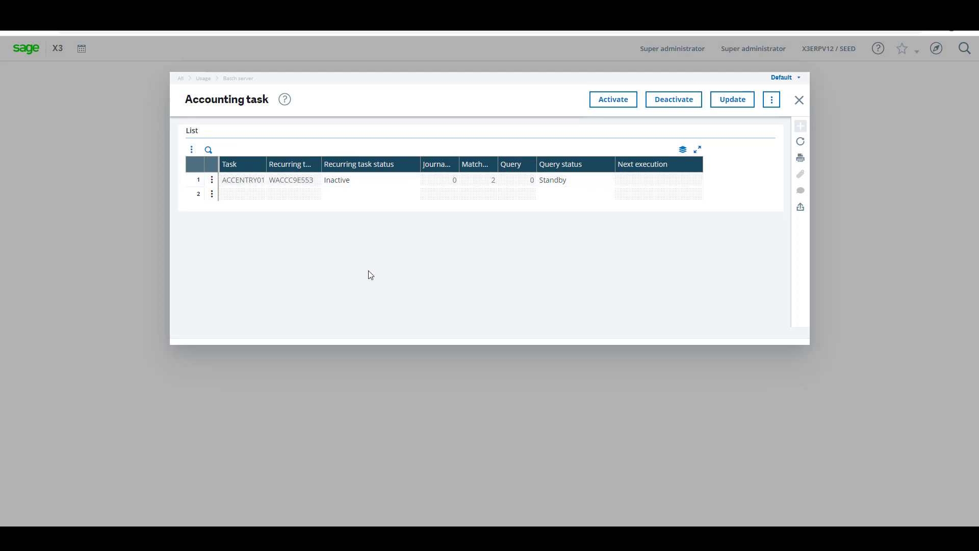
pyautogui.moveTo(618, 120)
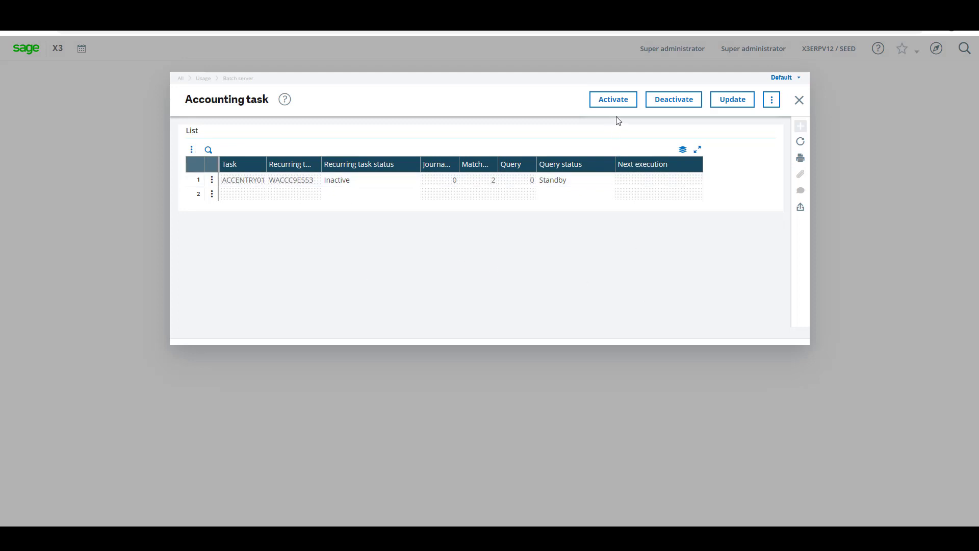
pyautogui.click(613, 99)
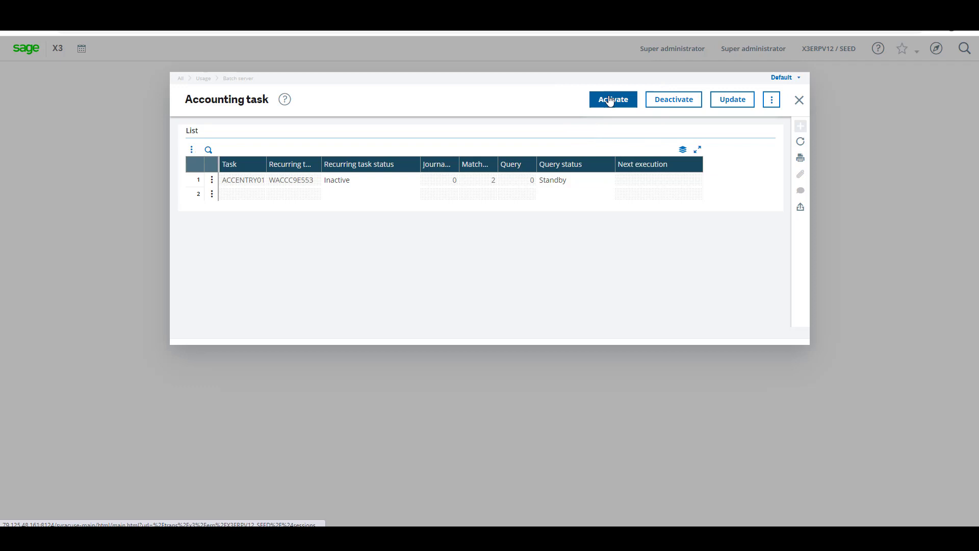
pyautogui.click(612, 99)
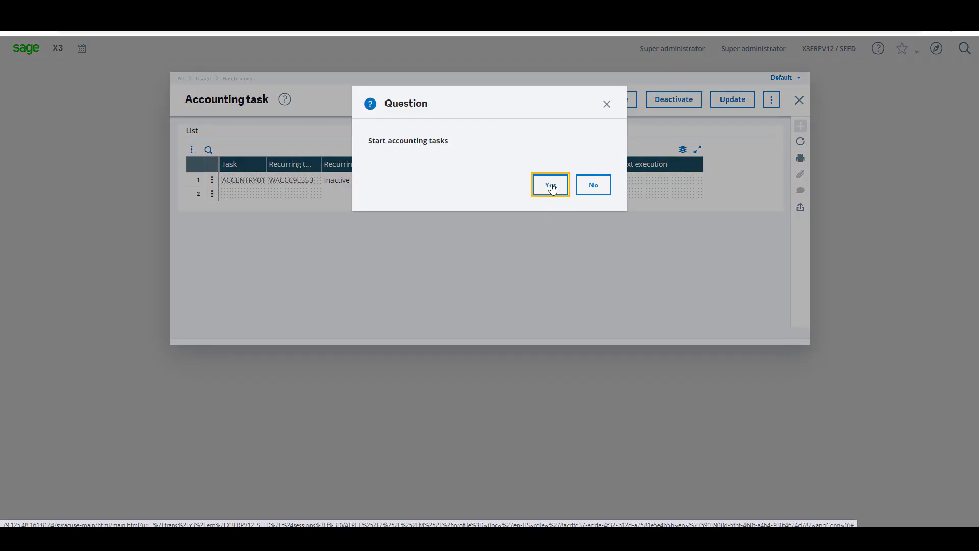
pyautogui.click(550, 185)
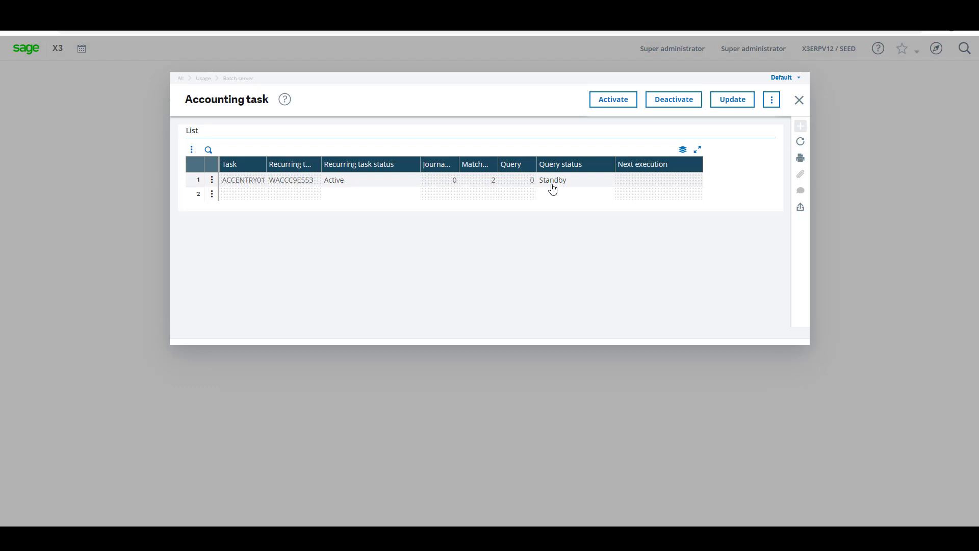
pyautogui.moveTo(219, 319)
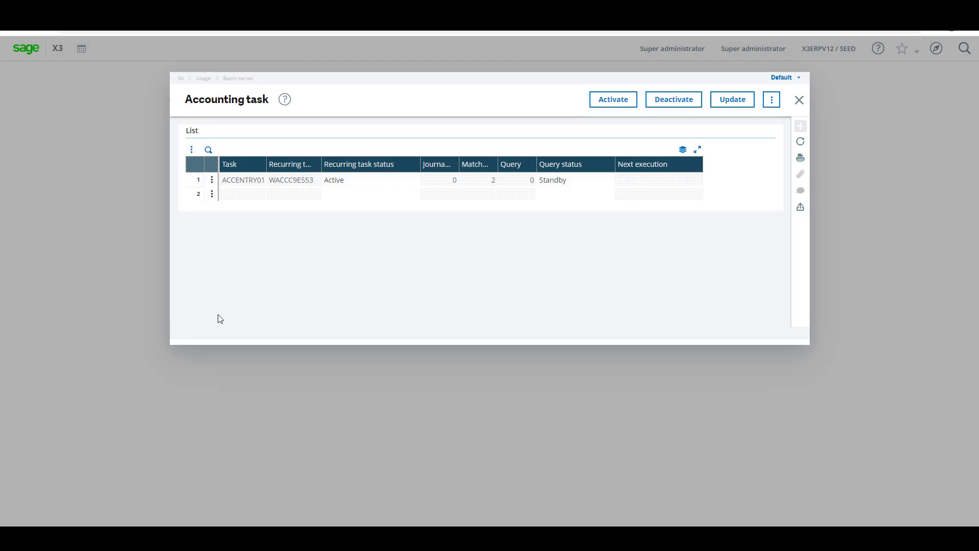
pyautogui.moveTo(389, 266)
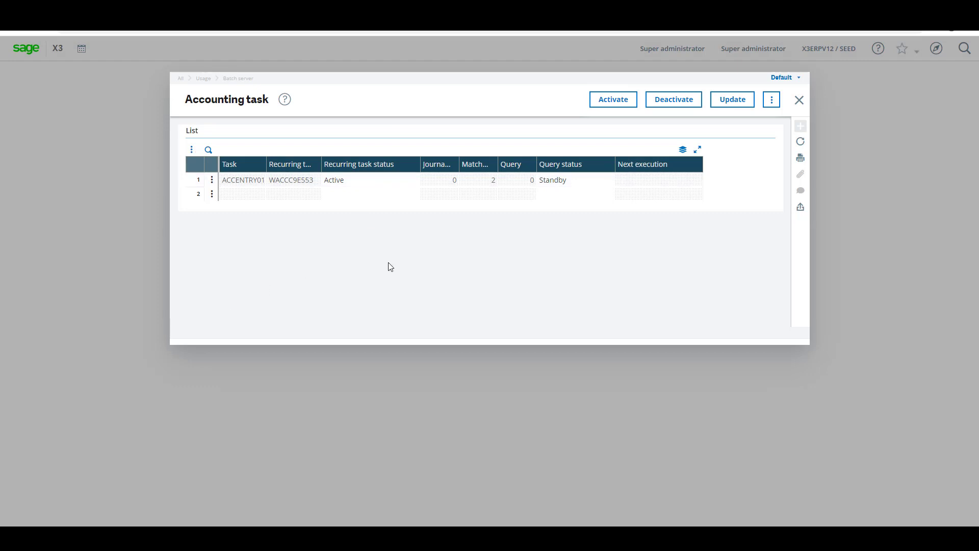